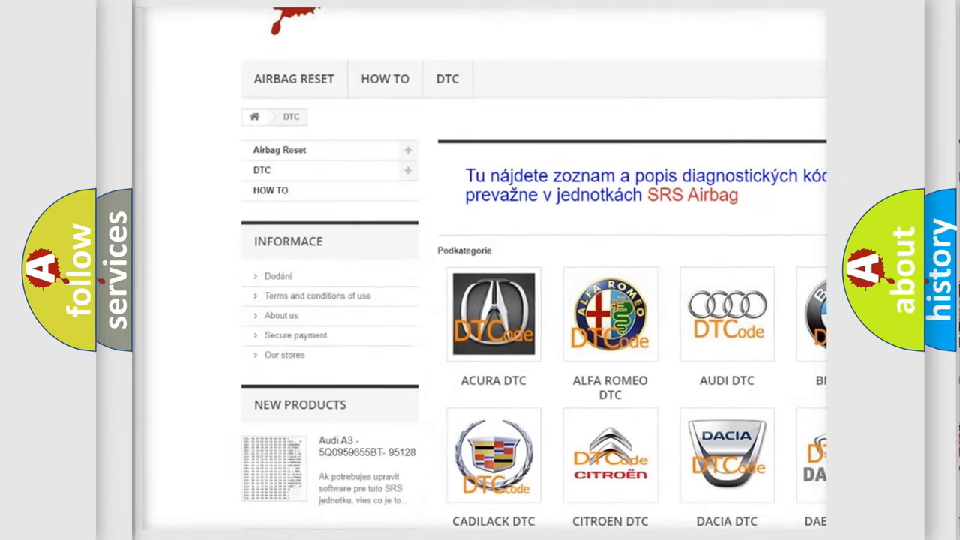
Open the BMW DTC subcategory from the grid to list its diagnostic code groups
{"action": "scroll", "scroll_direction": "down", "scroll_amount": 3}
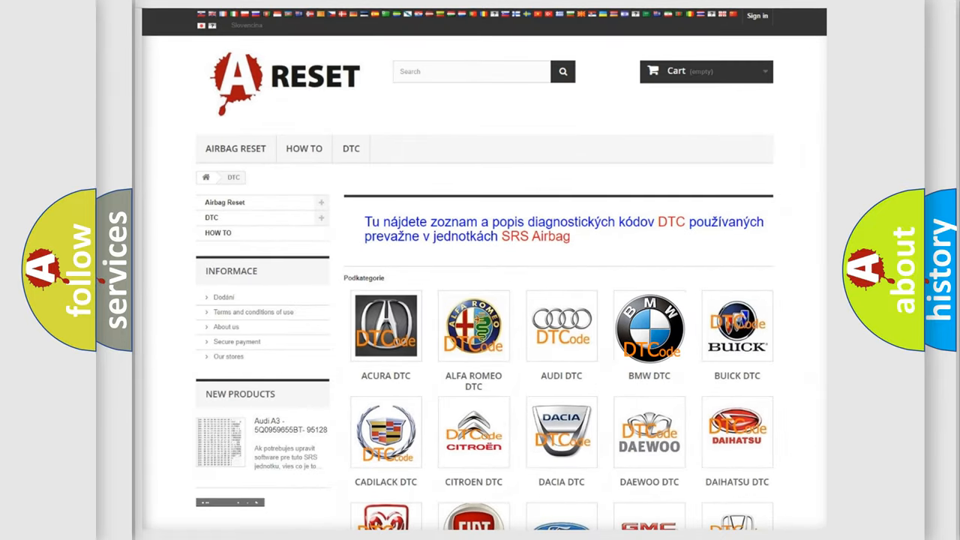
{"action": "left_click", "coordinate": [648, 327]}
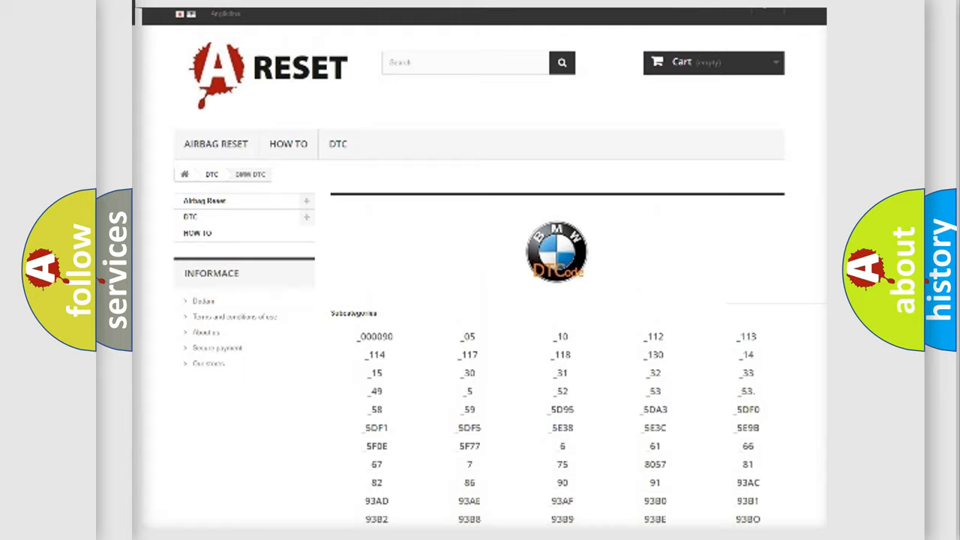